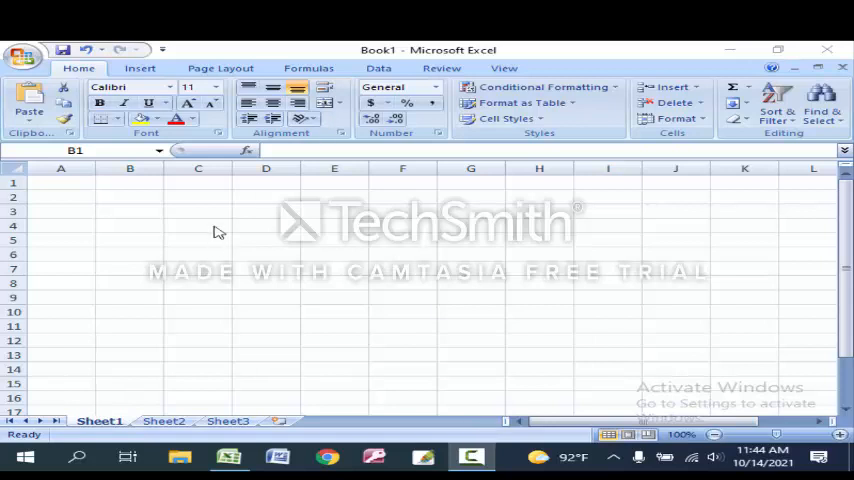
pyautogui.moveTo(93, 224)
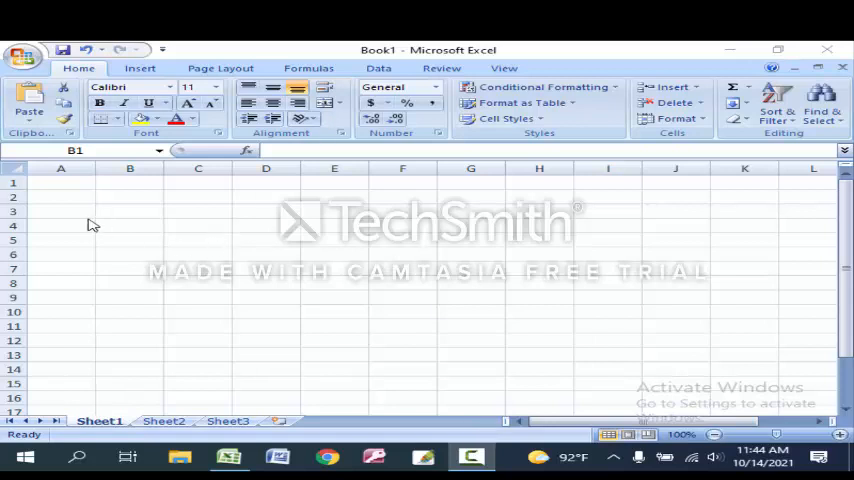
pyautogui.moveTo(122, 210)
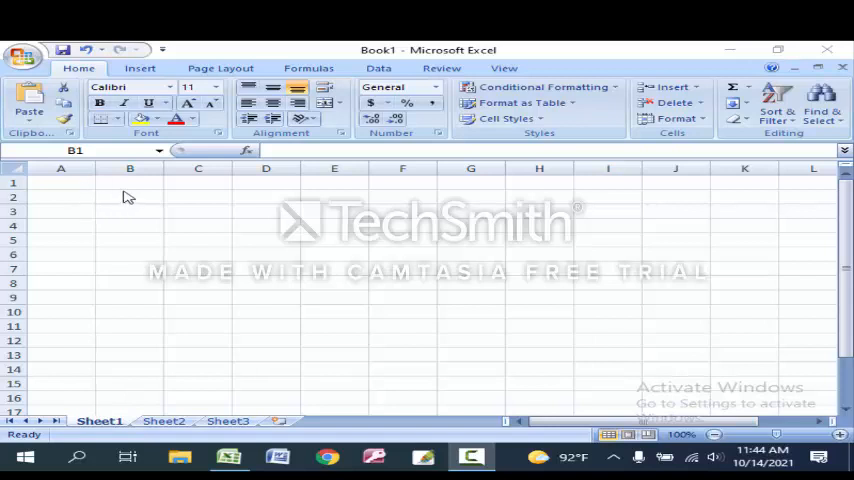
# - Enter the value 50 into cells A2 and B2
pyautogui.click(61, 196)
pyautogui.write('50')
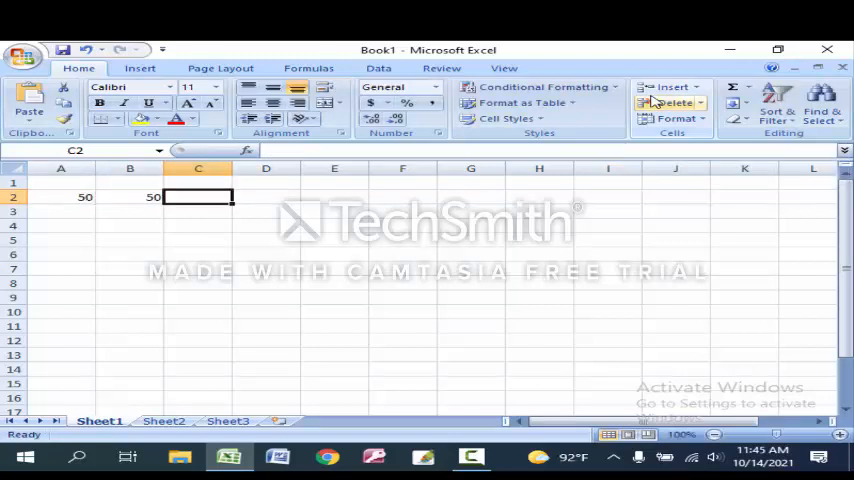
# - Enter =A2+B2 in C2, then put 100 in A3 and 200 in B3
pyautogui.write('=')
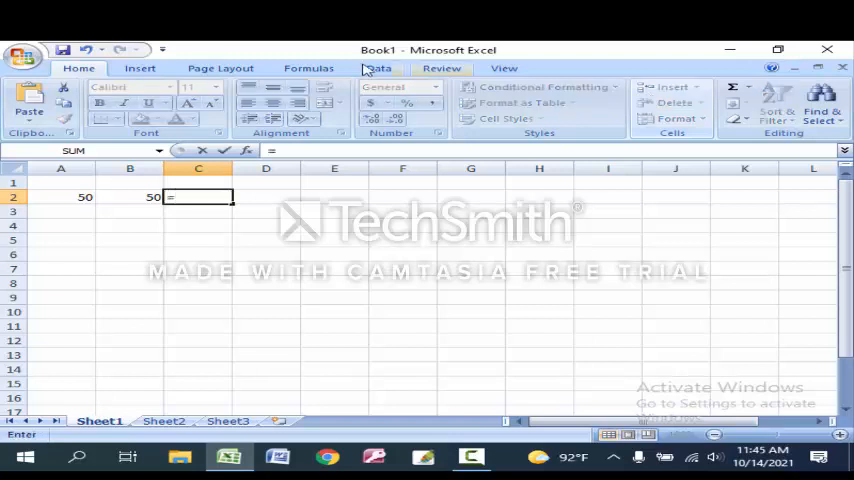
pyautogui.click(61, 196)
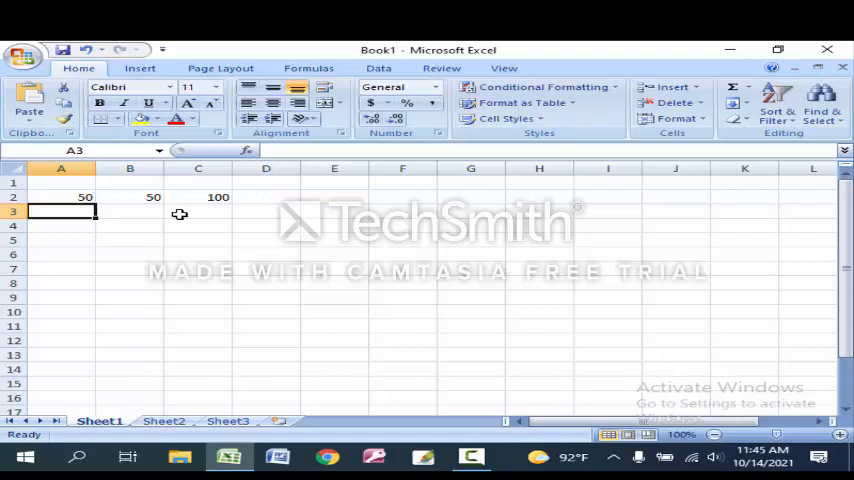
pyautogui.moveTo(167, 203)
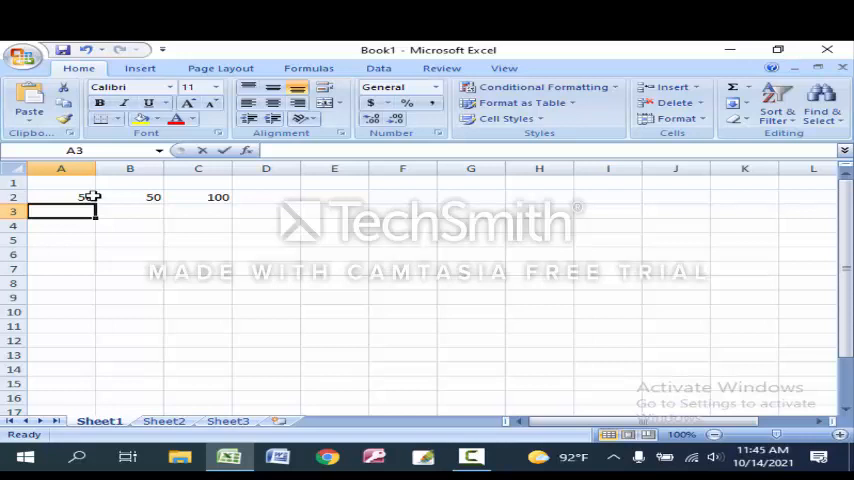
pyautogui.write('100')
pyautogui.click(130, 211)
pyautogui.write('200')
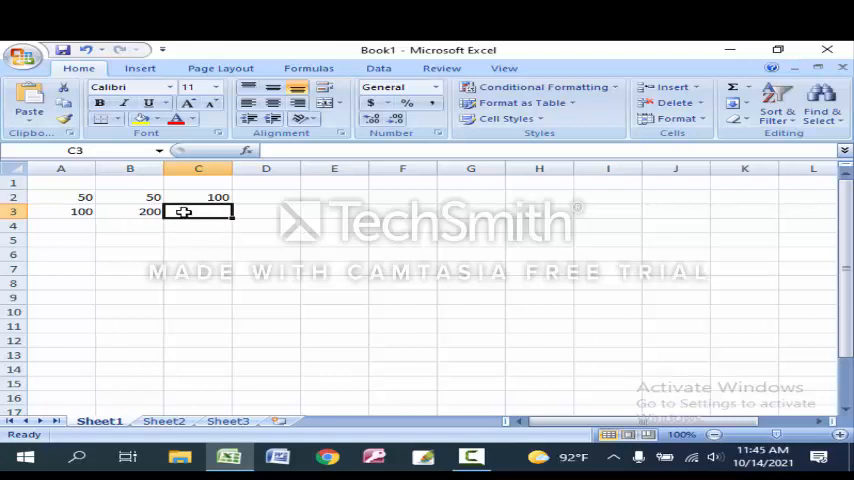
# - Enter =A3+B3 in C3 to total row 3 as 300
pyautogui.write('=')
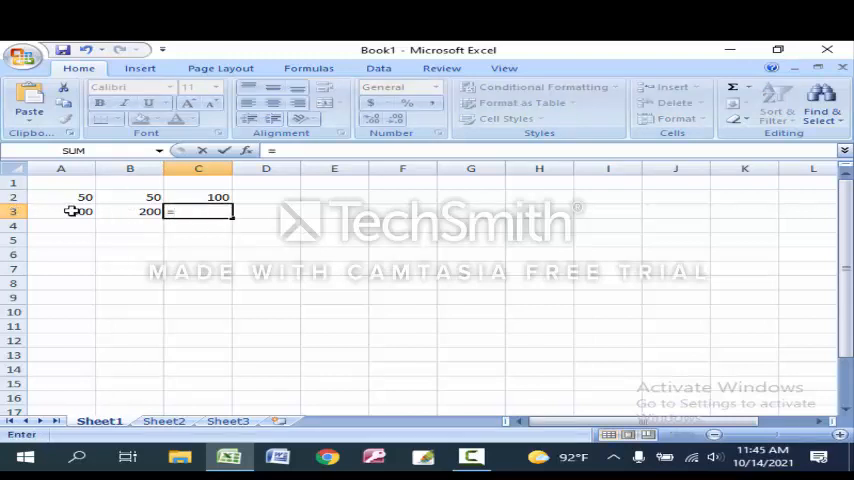
pyautogui.write('a')
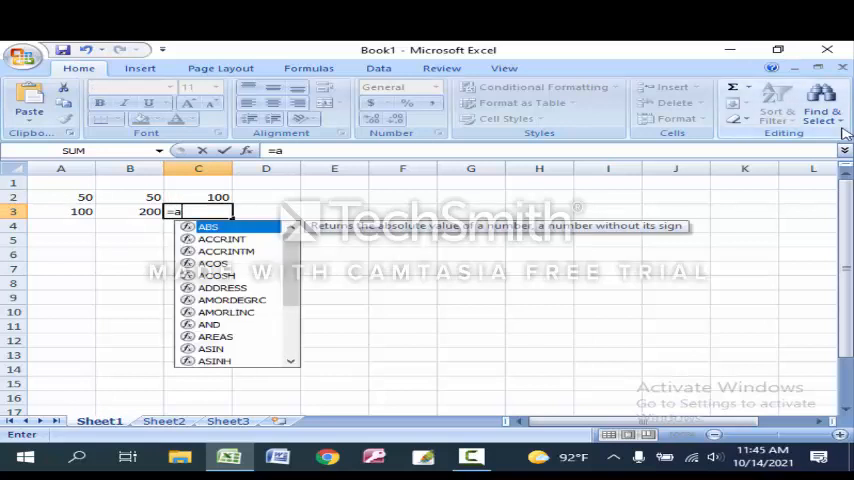
pyautogui.write('A')
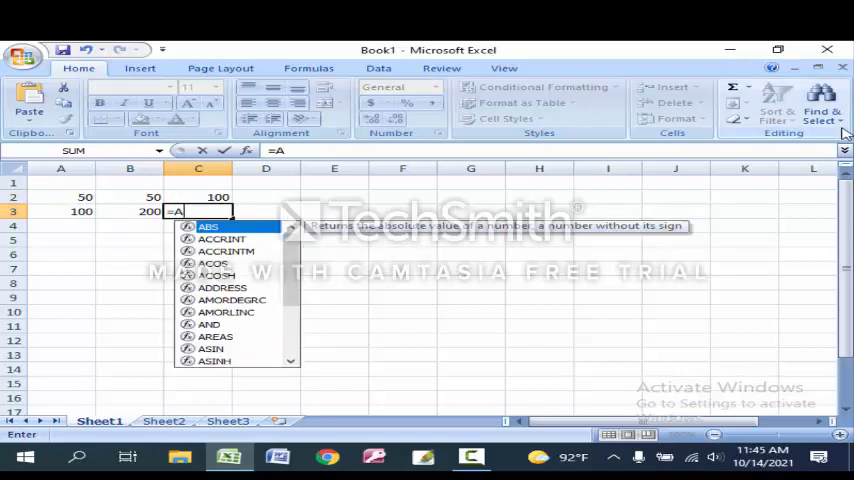
pyautogui.write('3+B')
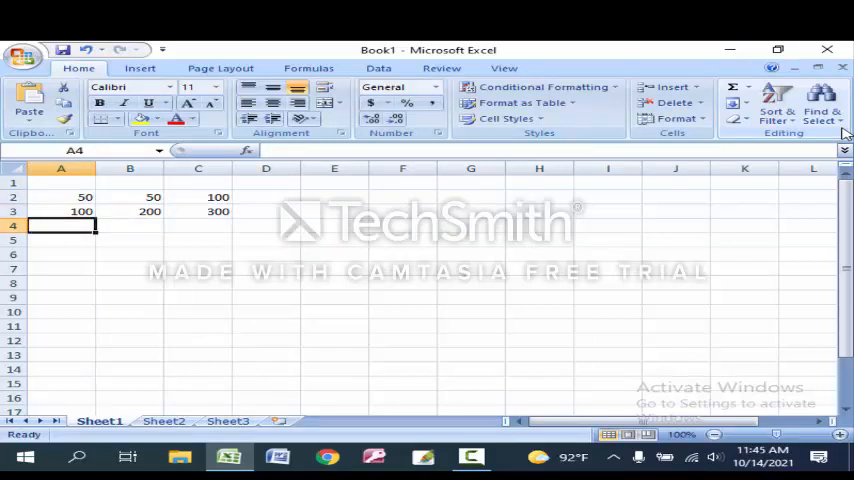
pyautogui.moveTo(168, 204)
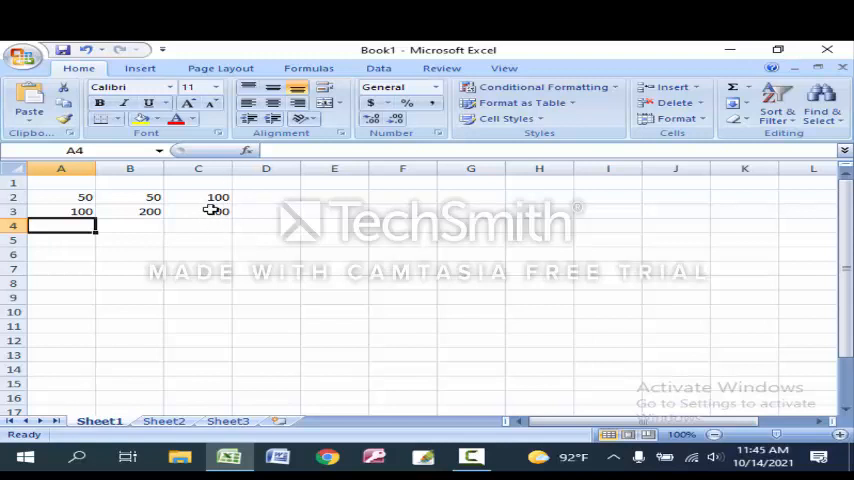
# - Autofill the C3 formula down to C11, then enter 50 in A4
pyautogui.click(197, 211)
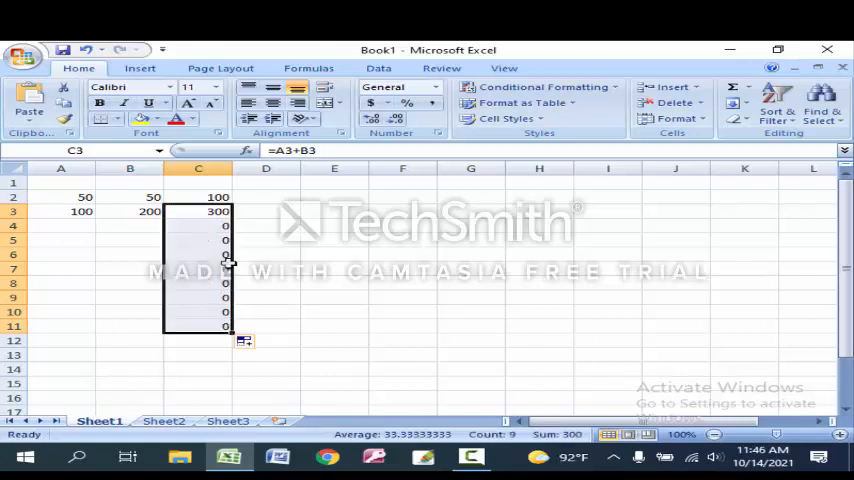
pyautogui.click(61, 225)
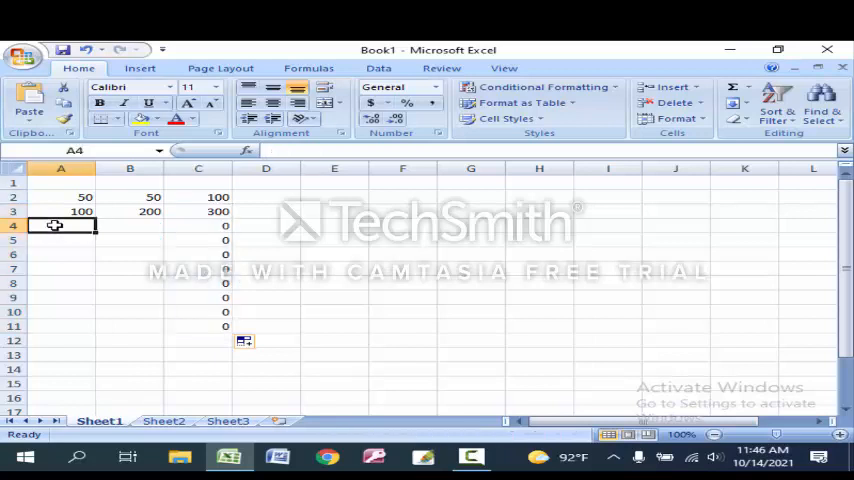
pyautogui.write('50')
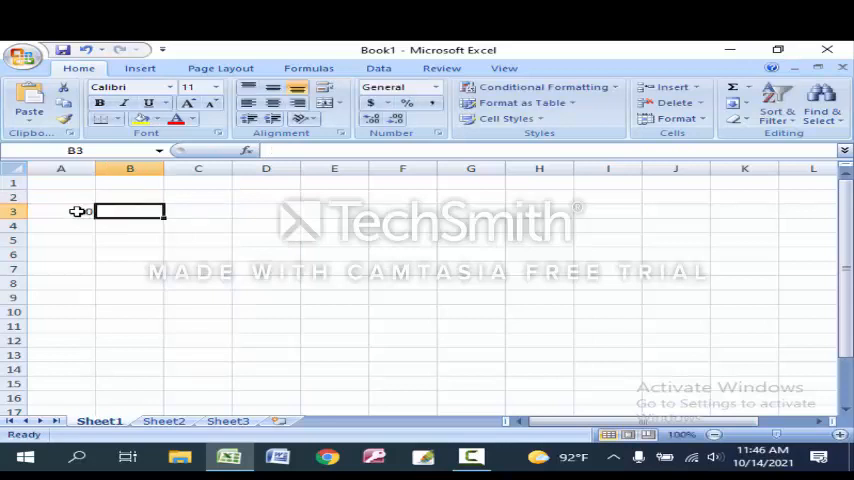
# - Finish the row 3 values and enter =SUM(A3:E3) in F3, giving 1450
pyautogui.write('300')
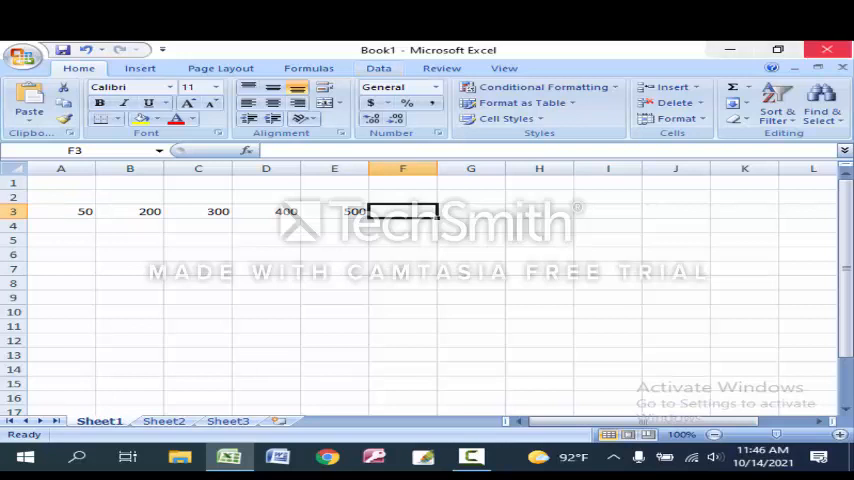
pyautogui.write('=S')
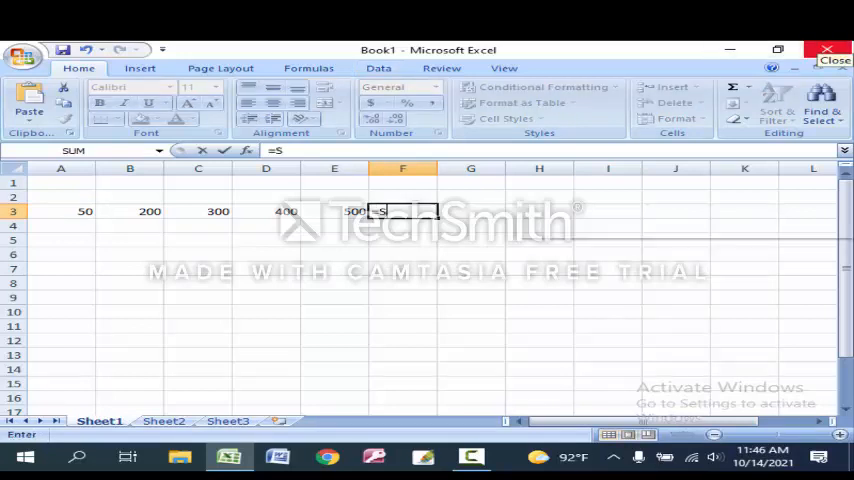
pyautogui.write('UM(')
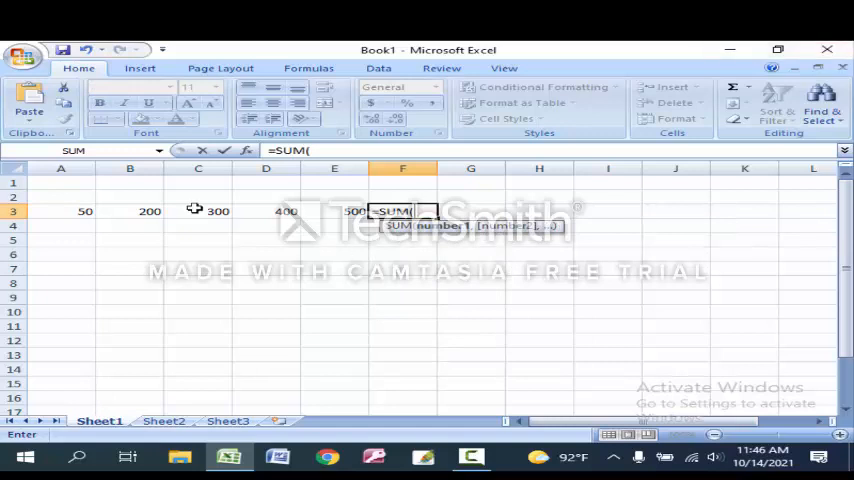
pyautogui.click(85, 211)
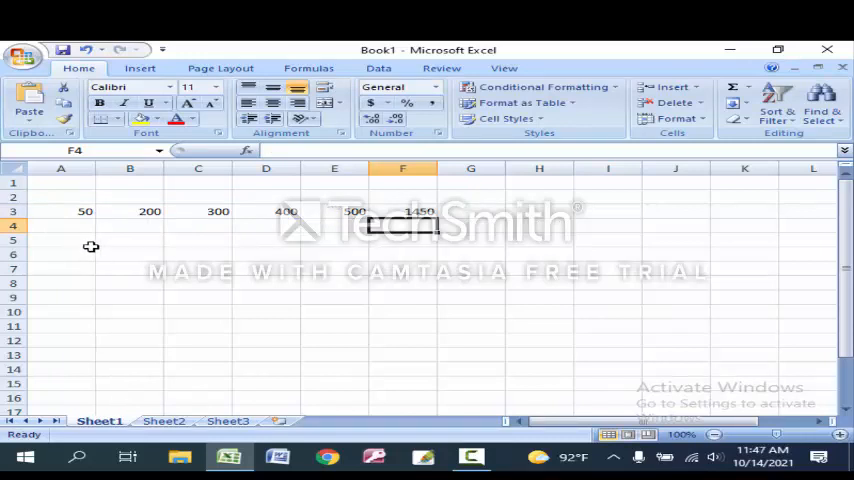
# - Enter 200, 300, 500, 400, 800 in A6:E6 and total them with =SUM(A6:E6) in F6
pyautogui.click(61, 253)
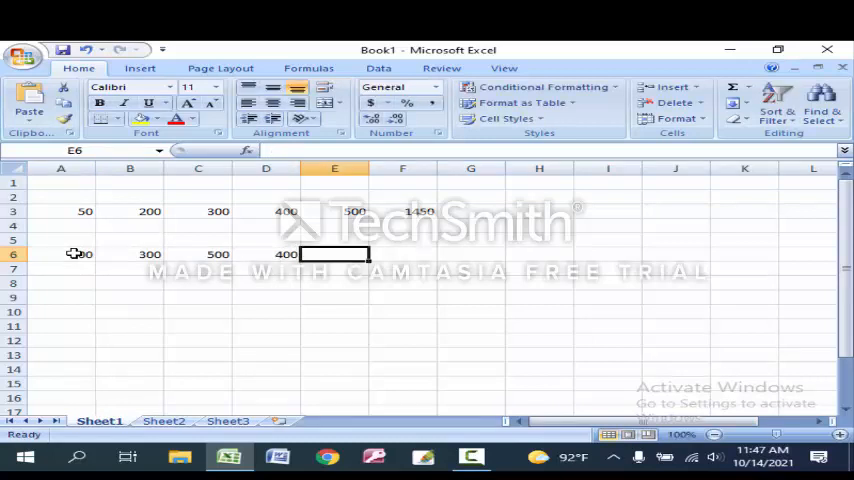
pyautogui.write('800')
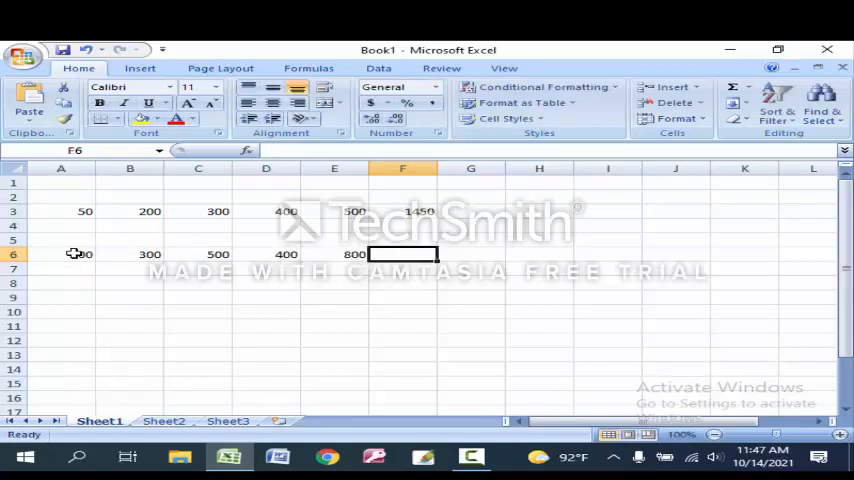
pyautogui.write('=SUM(')
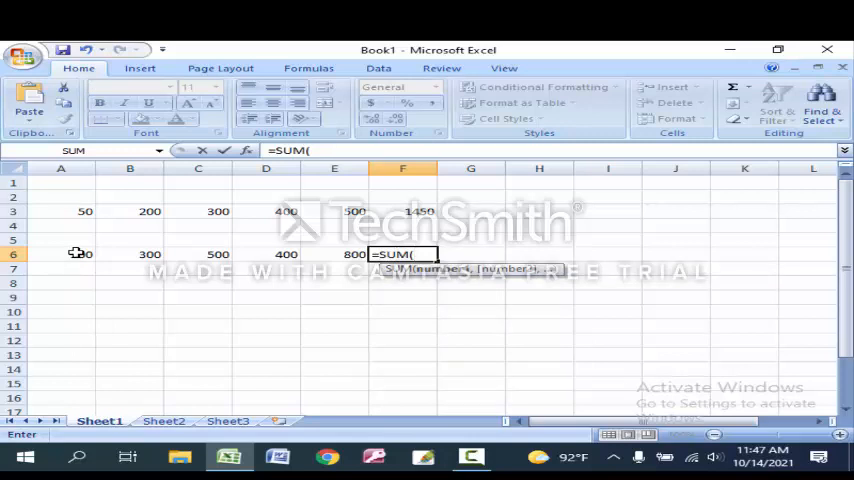
pyautogui.write('a')
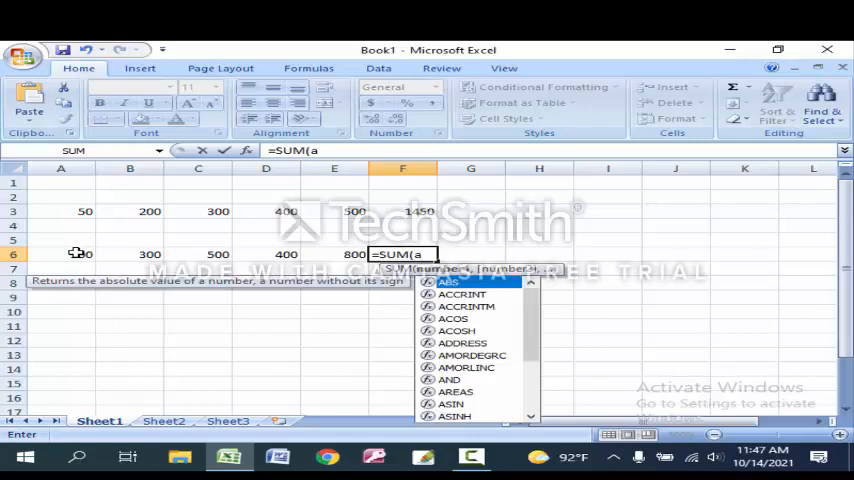
pyautogui.click(61, 253)
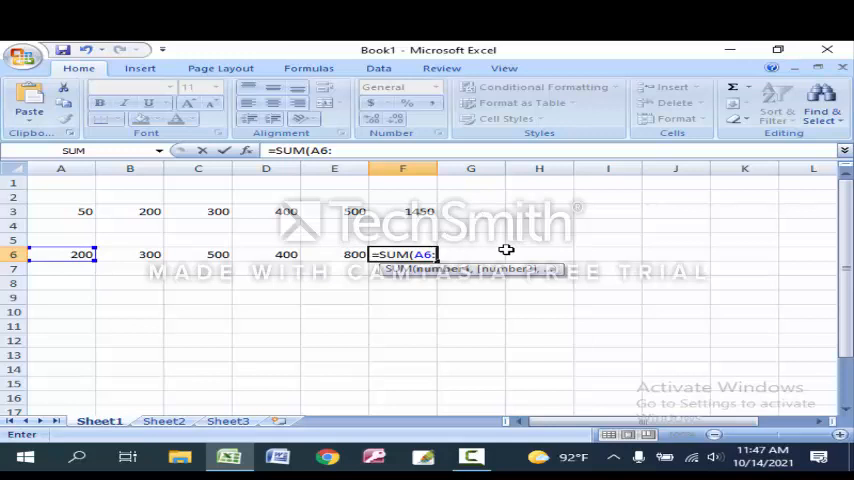
pyautogui.write('eE')
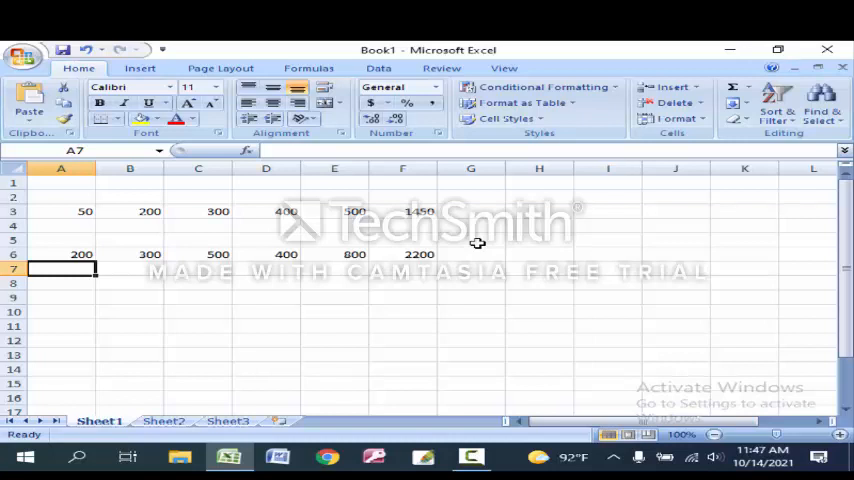
# - Delete the A2:G9 data block, try a brief subtraction entry, and clear B5:D8
pyautogui.moveTo(60, 182); pyautogui.dragTo(355, 283)
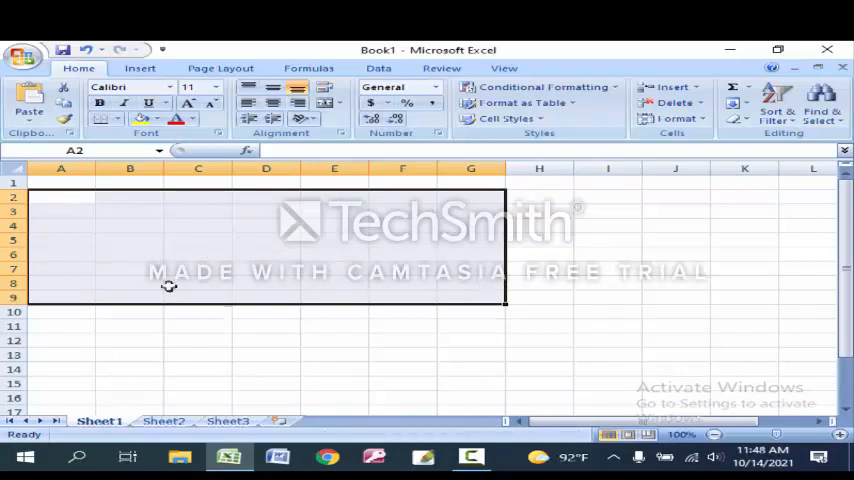
pyautogui.write('500')
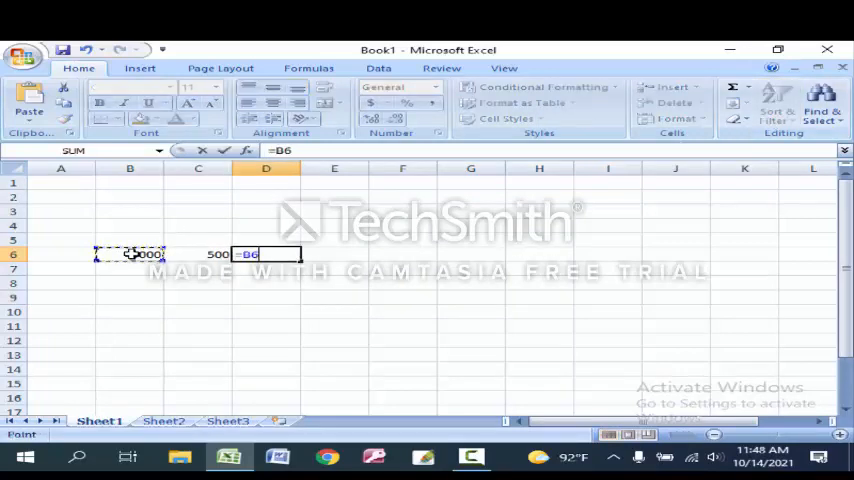
pyautogui.write('-')
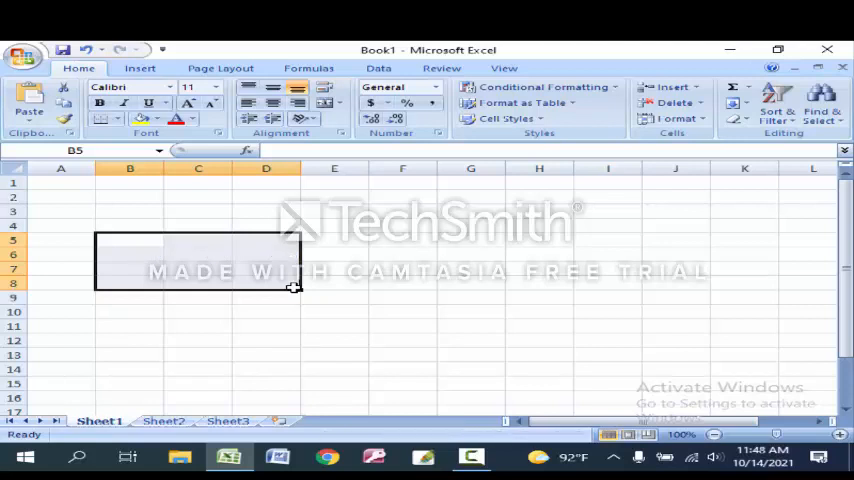
pyautogui.click(61, 254)
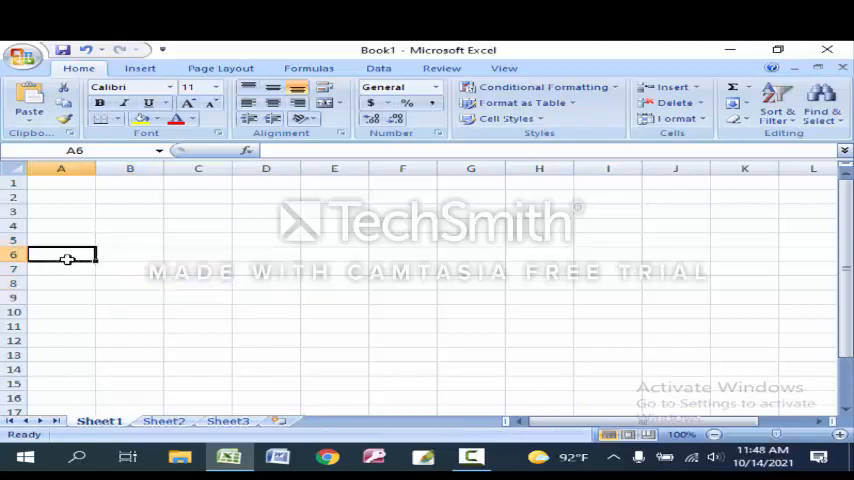
# - Enter 5000, 500, 200, 300, 800 in A4:E4 and begin =A4-SUM( in F4
pyautogui.write('5000')
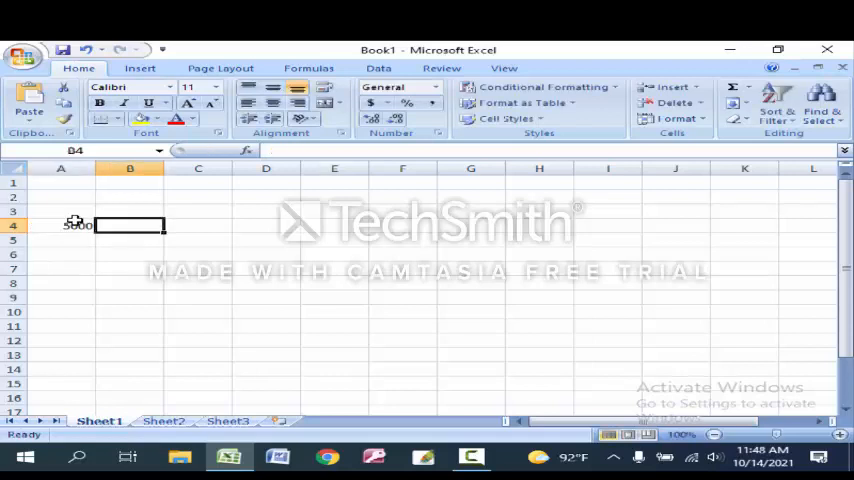
pyautogui.write('200')
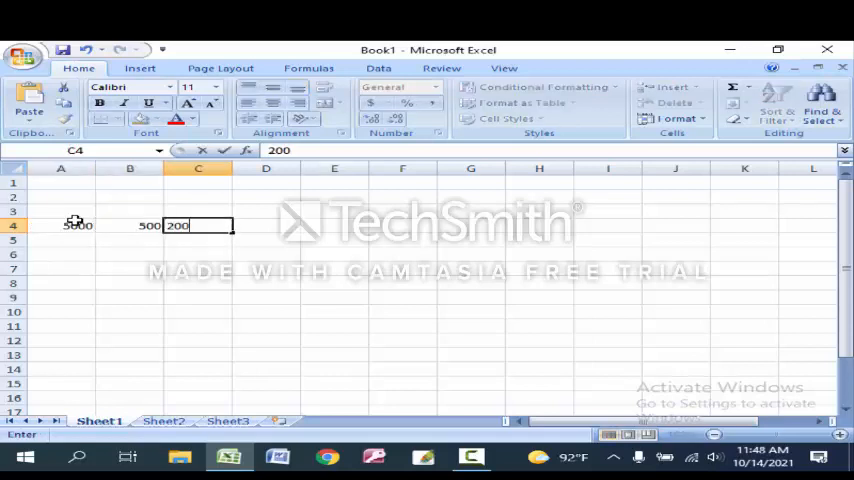
pyautogui.write('300')
pyautogui.click(334, 225)
pyautogui.write('800')
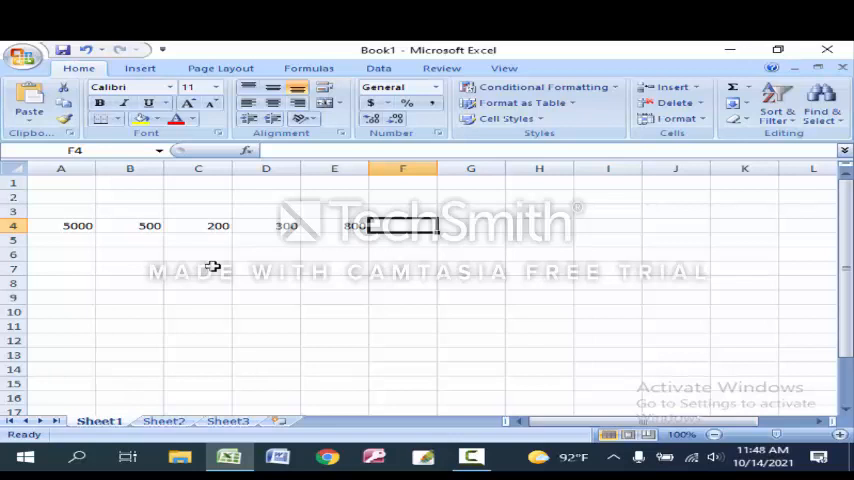
pyautogui.write('=A4-')
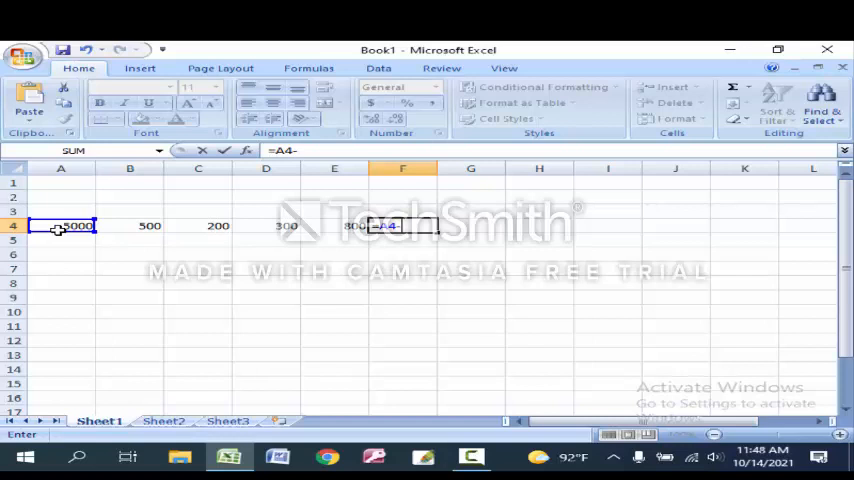
pyautogui.write('sum')
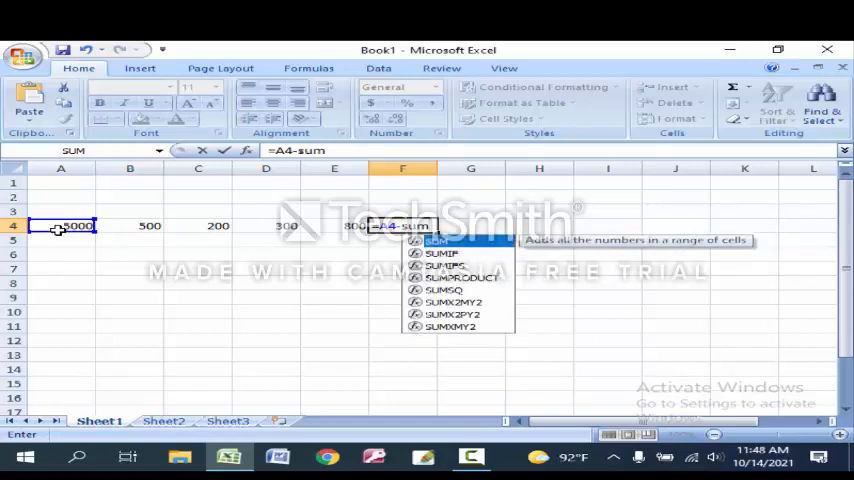